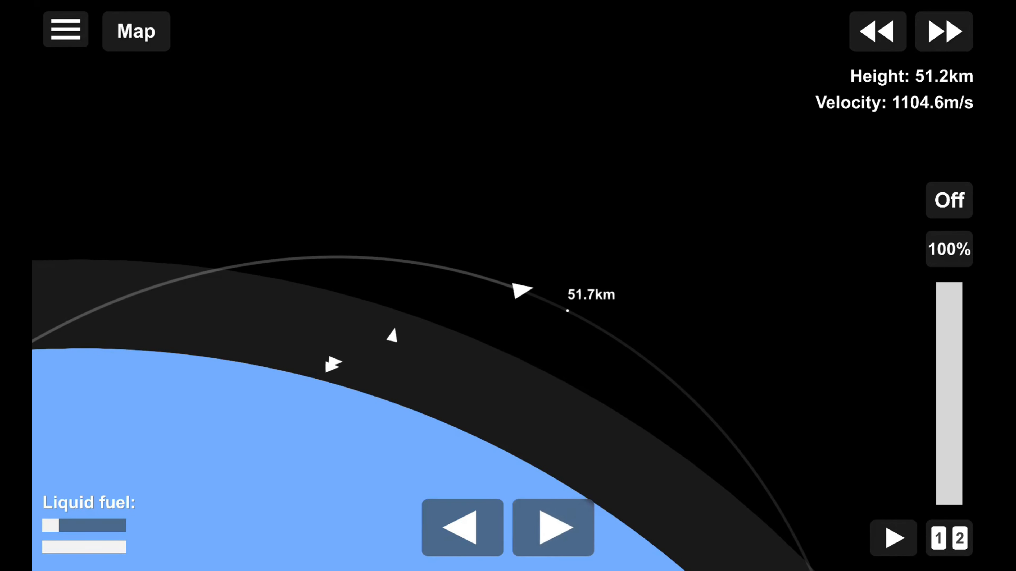
Leave the map view to follow the released satellite climbing past 78 km at 1549 m/s
left_click(949, 200)
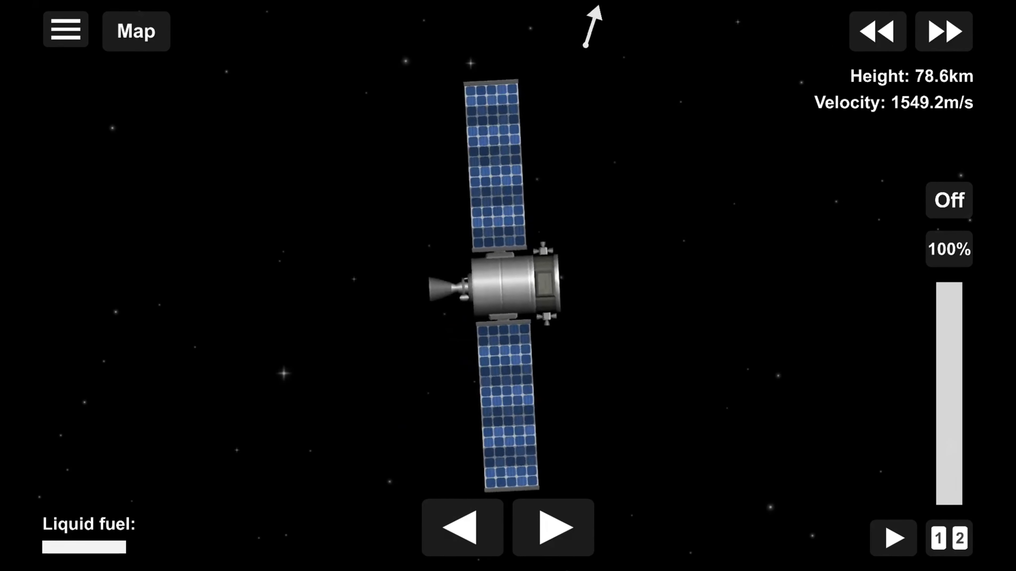
Burn onto an encounter path near 29,840 km, then cut throttle to about 0.6%
left_click(948, 200)
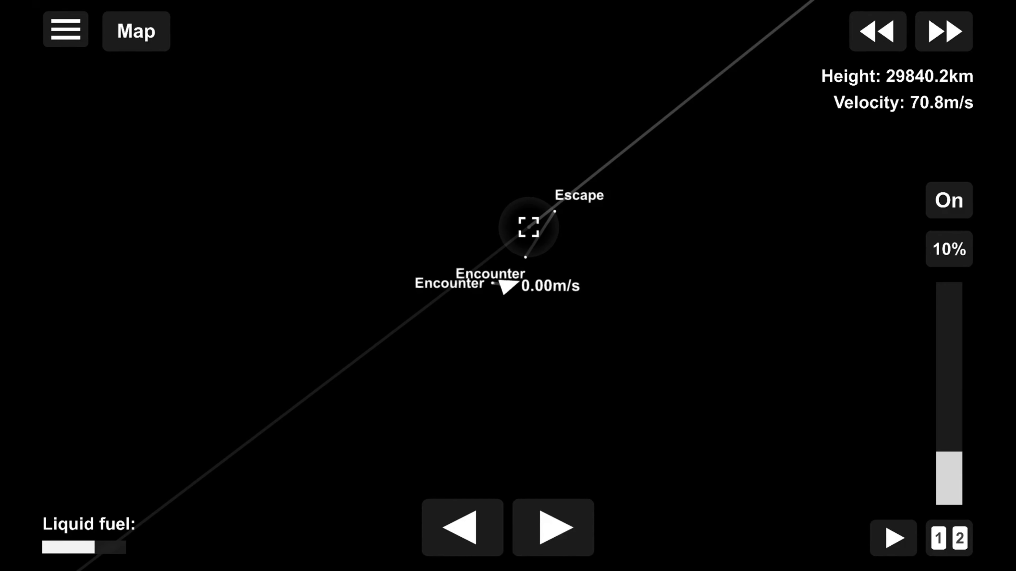
left_click_drag(948, 467, 949, 502)
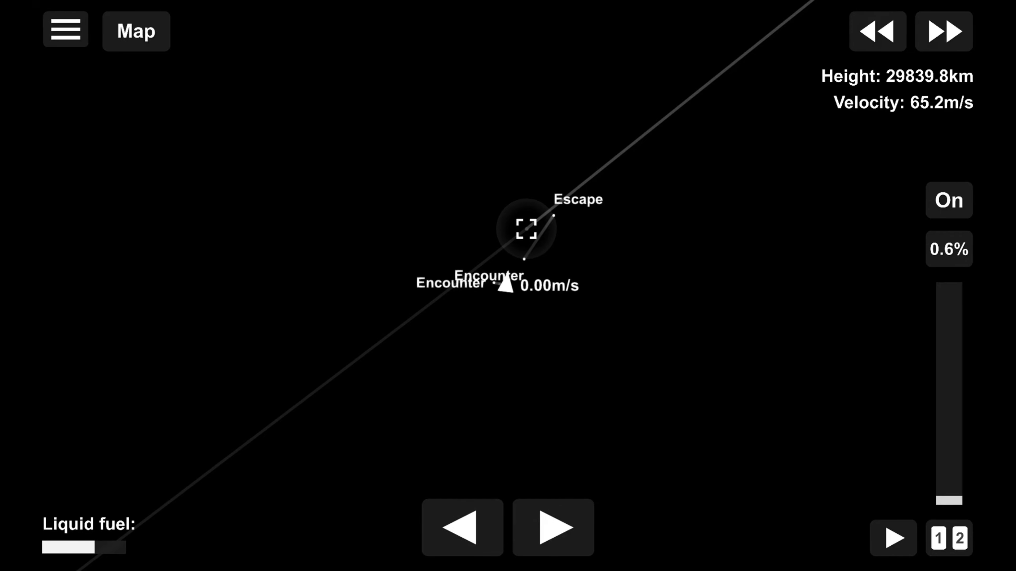